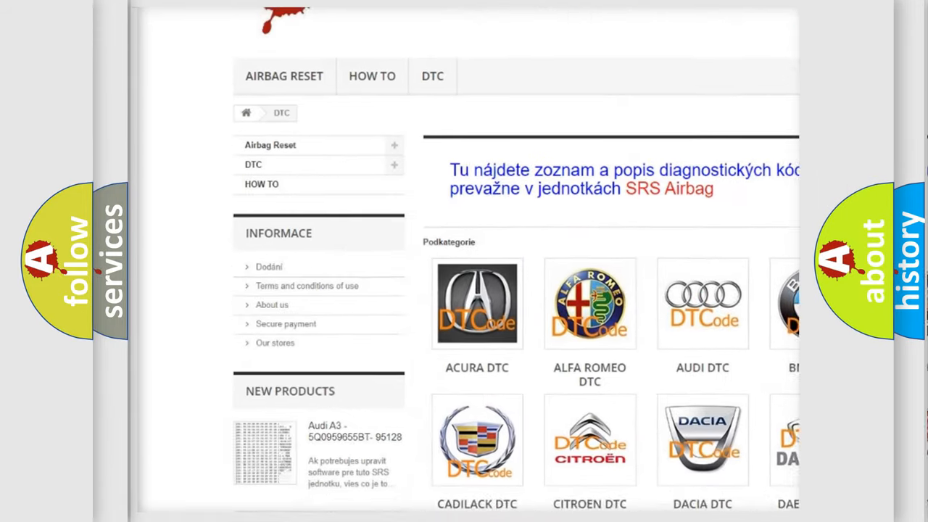
pyautogui.scroll(-3)
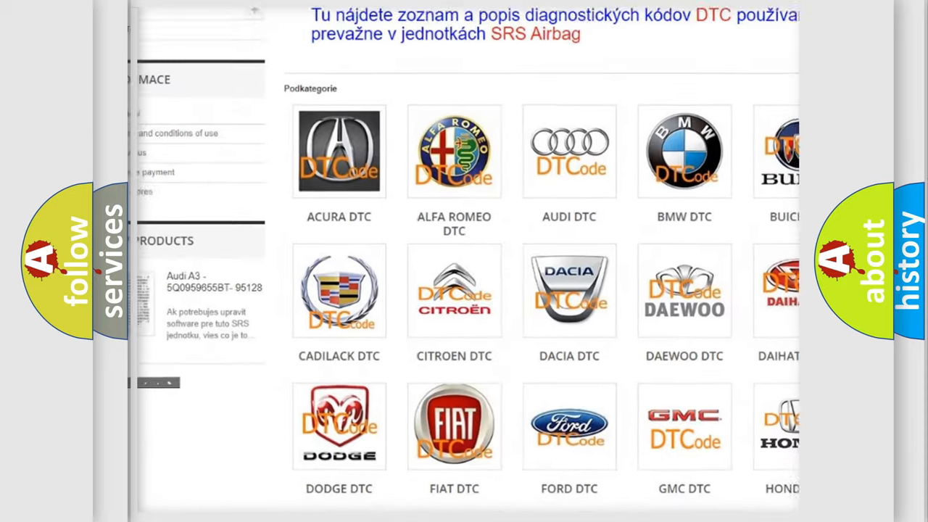
pyautogui.scroll(-3)
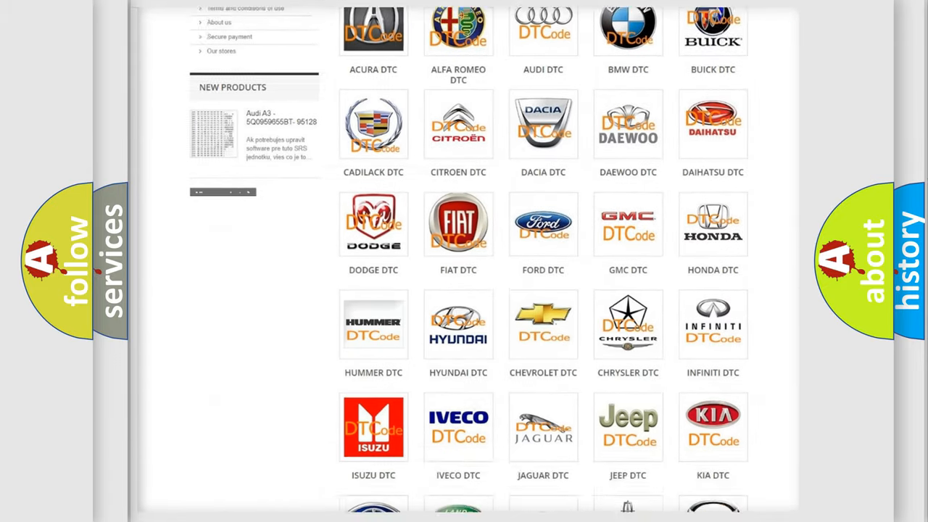
pyautogui.scroll(-3)
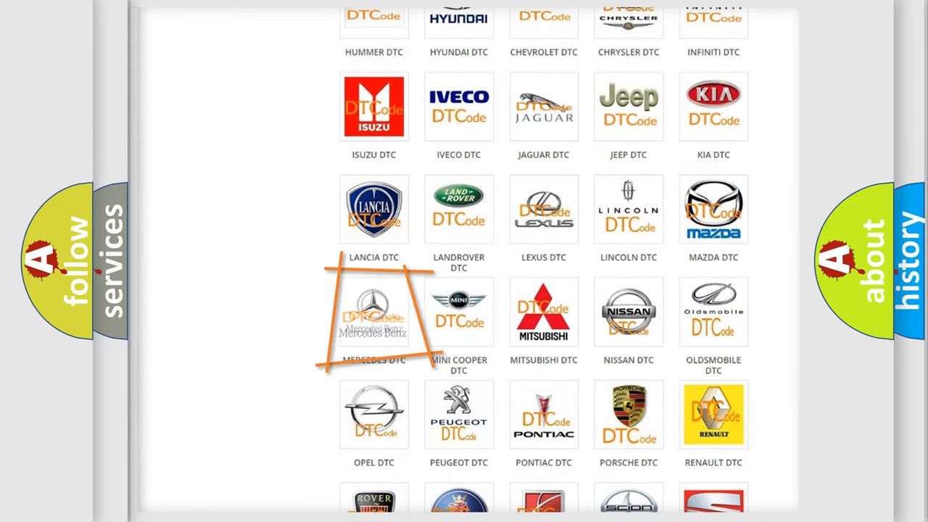